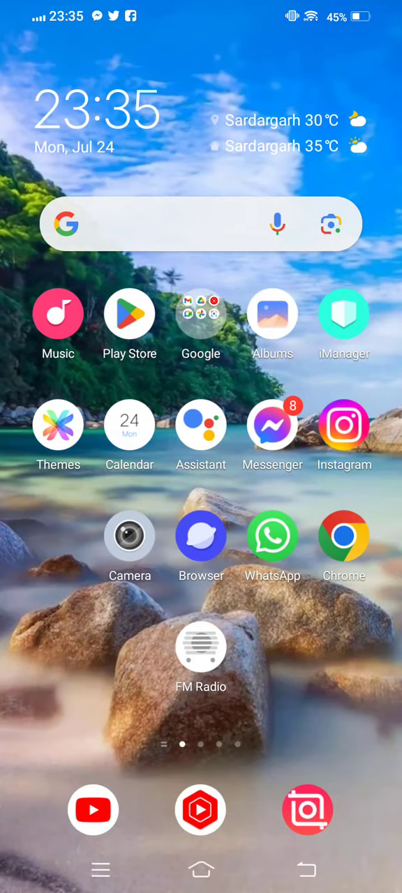
Swipe left and right between the Android home screen pages to reach the Play Store.
scroll("left", 3)
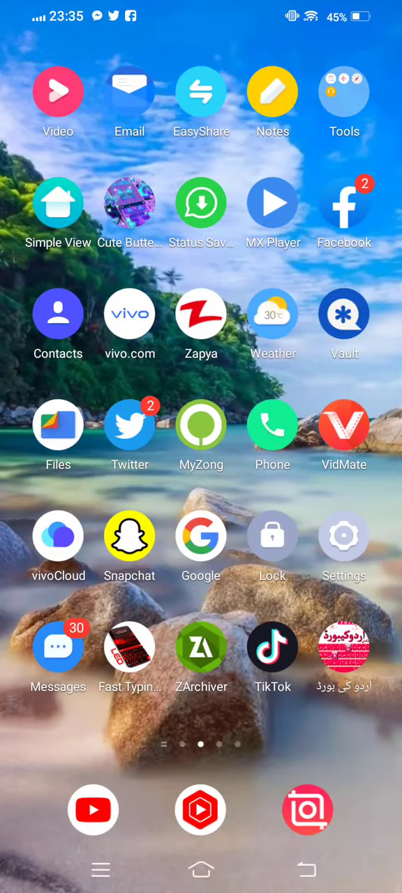
scroll("right", 3)
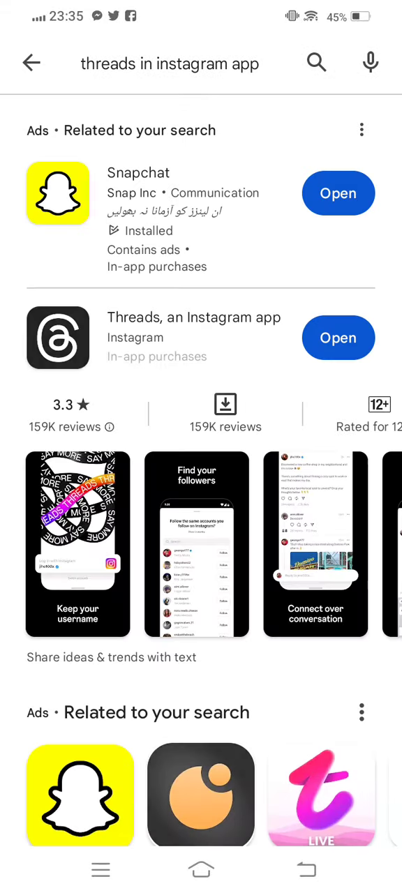
Return to the Play Store home and rerun the 'instagram' search from history.
left_click(31, 62)
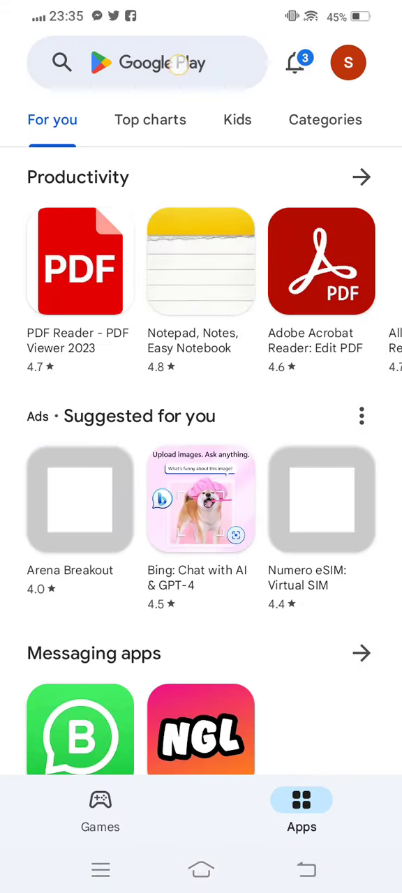
left_click(147, 62)
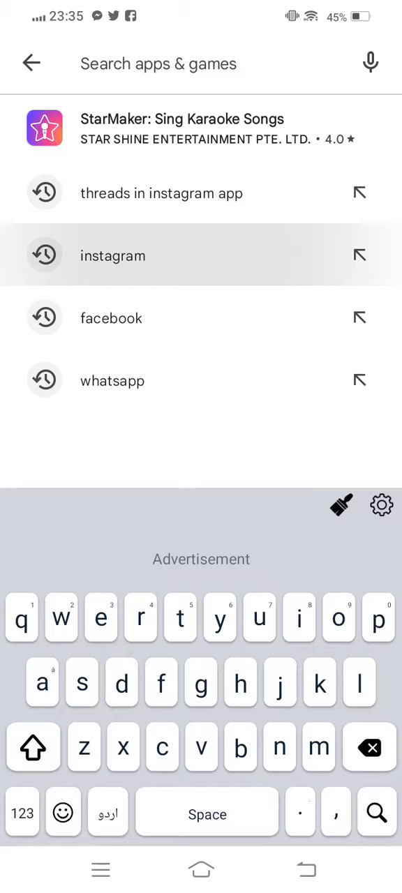
left_click(112, 255)
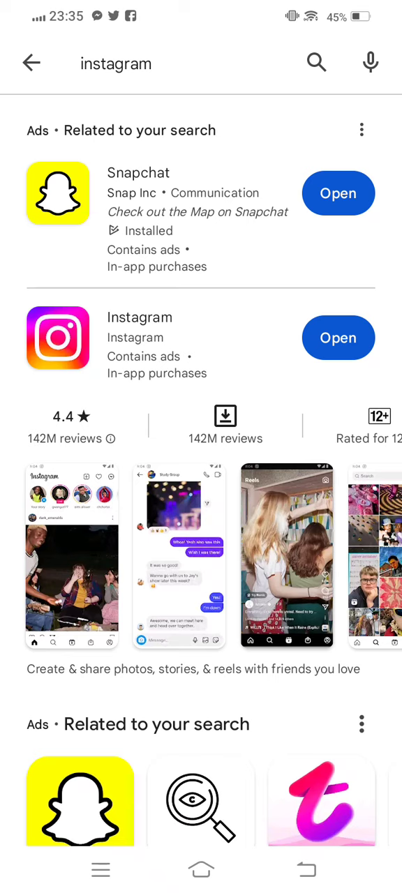
left_click(201, 869)
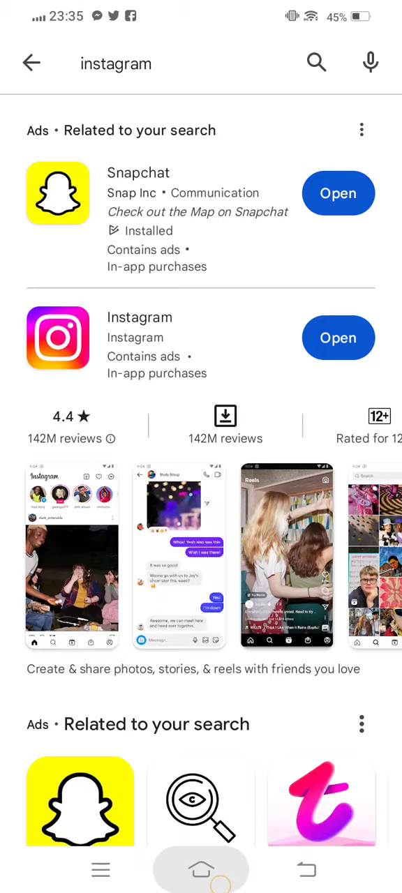
Leave the Play Store and open the account options menu on the Instagram profile.
left_click(201, 869)
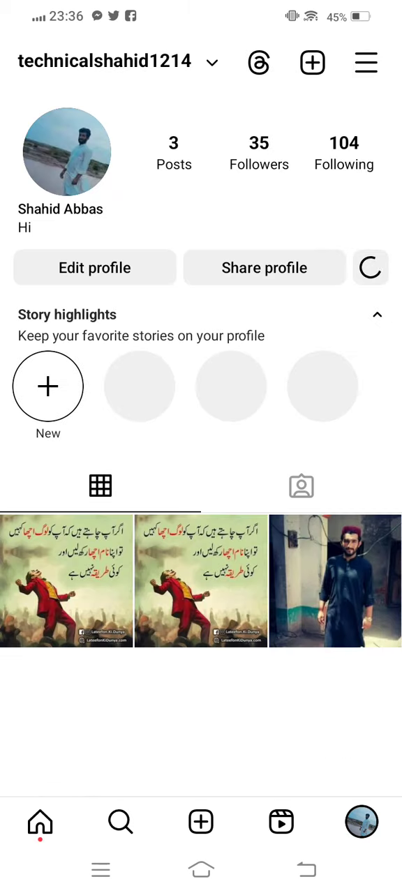
left_click(366, 62)
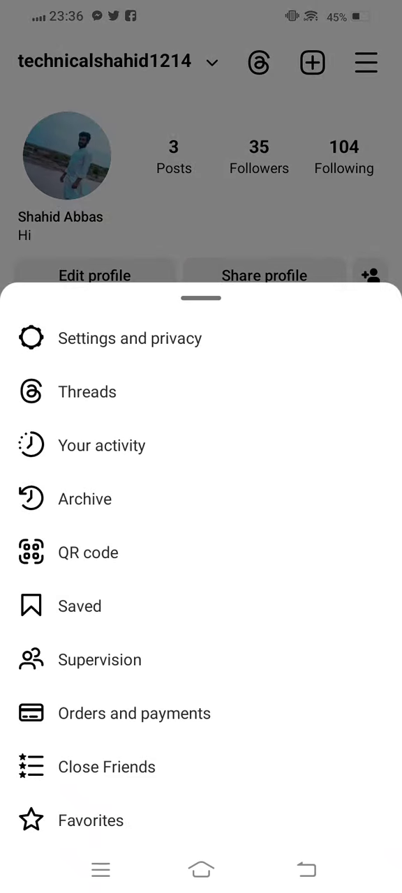
Open Settings and privacy, scroll down to More info and support, and open Help.
left_click(129, 337)
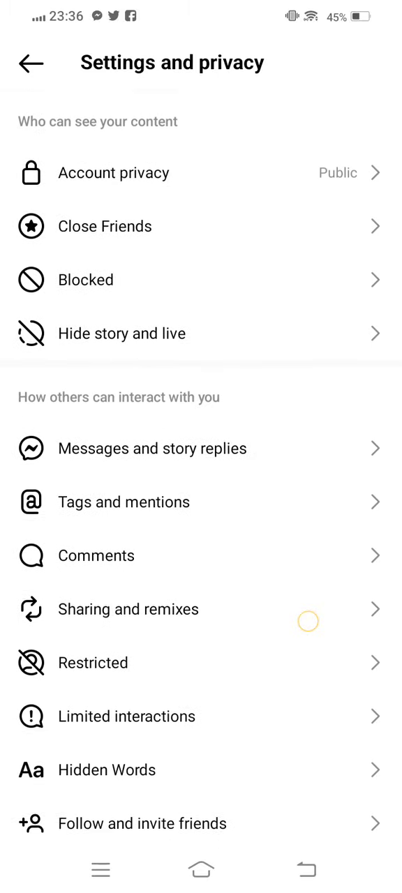
scroll("down", 3)
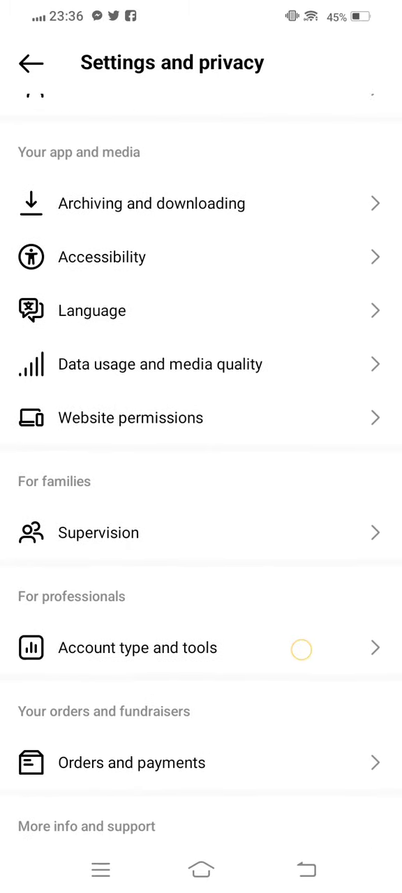
scroll("down", 3)
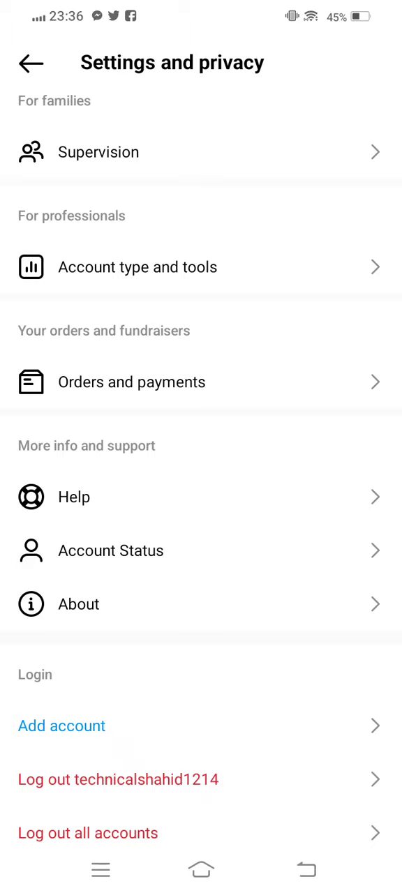
scroll("down", 3)
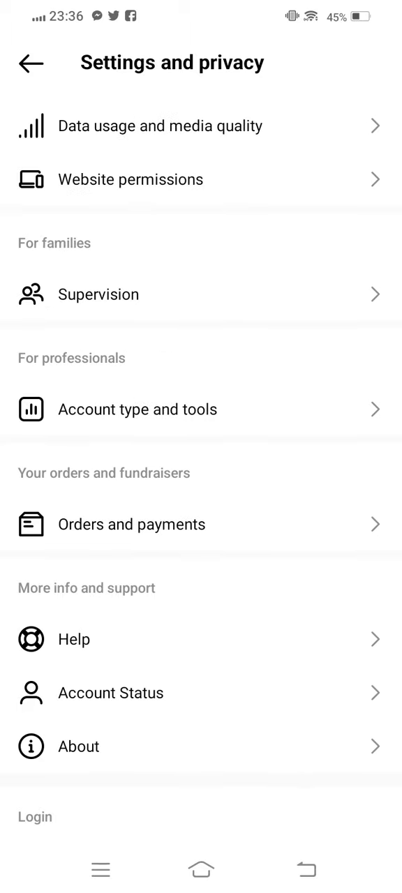
left_click(74, 639)
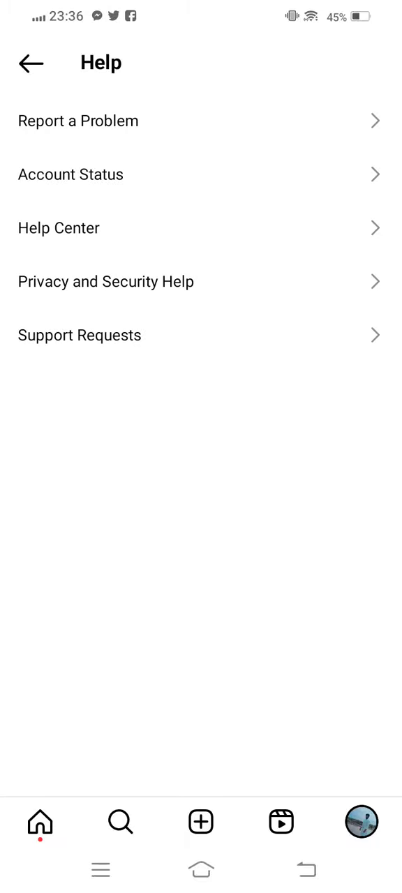
Choose Report a Problem and start a new report from the sheet.
left_click(78, 120)
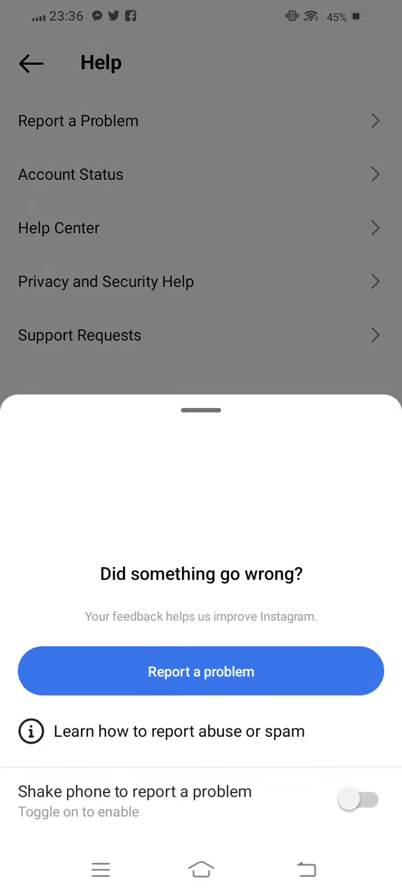
left_click(201, 670)
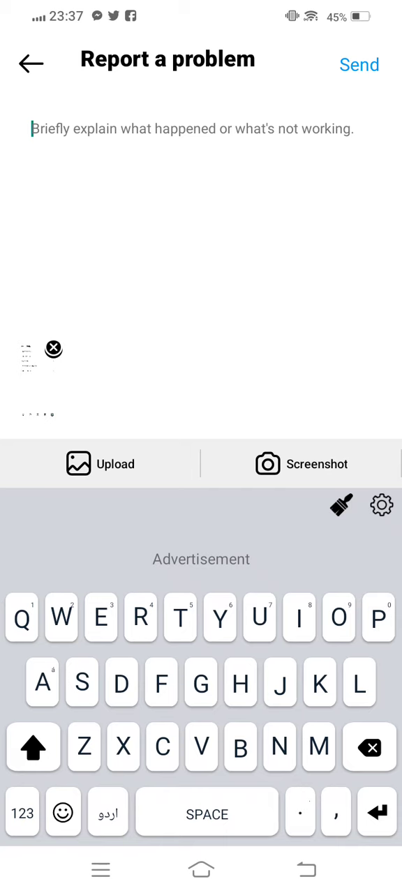
left_click(32, 128)
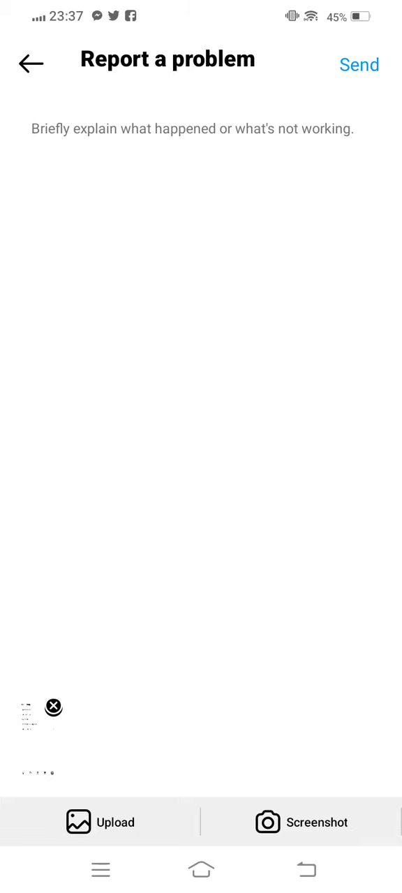
left_click(201, 870)
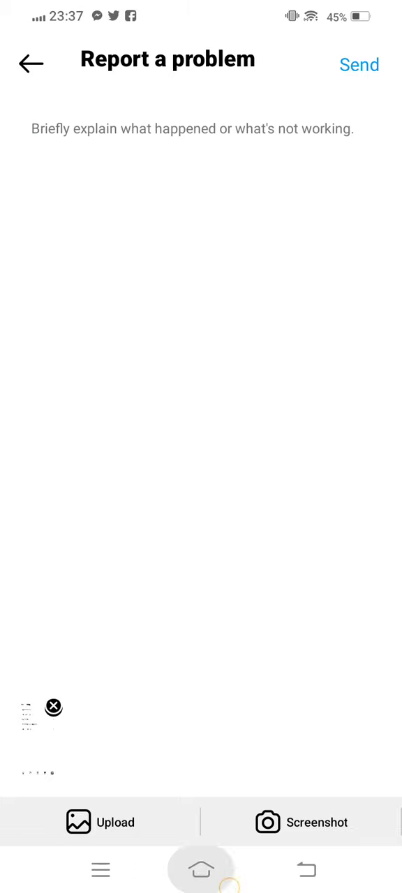
Leave Instagram for the home screen and swipe to the Snapchat, TikTok and Settings page.
left_click(201, 869)
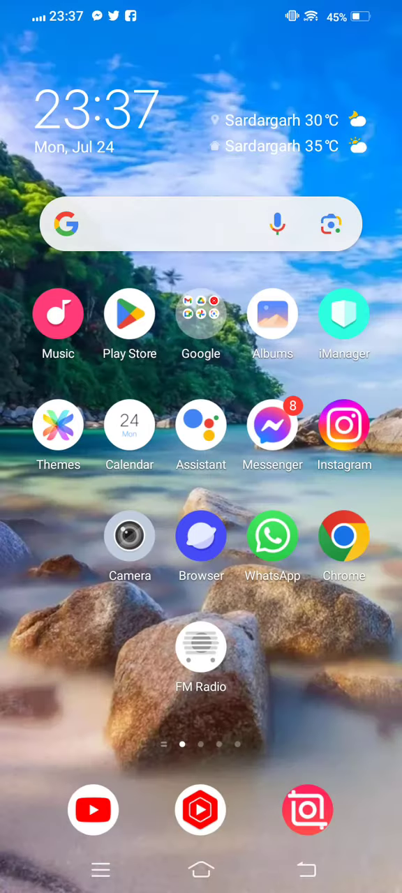
scroll("left", 3)
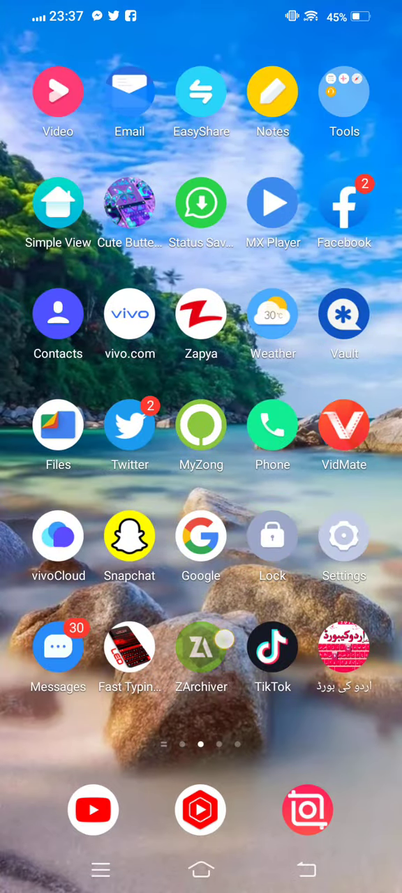
scroll("right", 3)
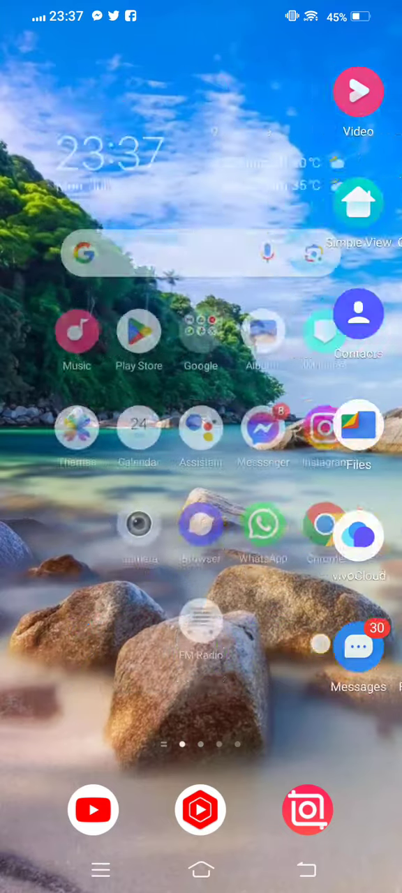
scroll("left", 3)
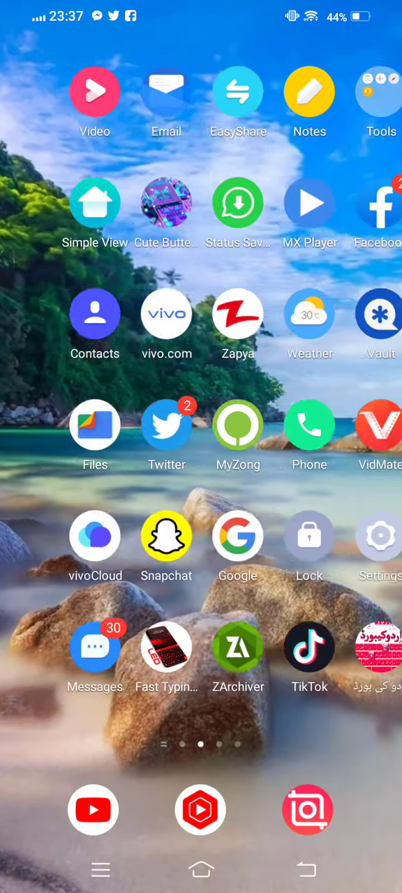